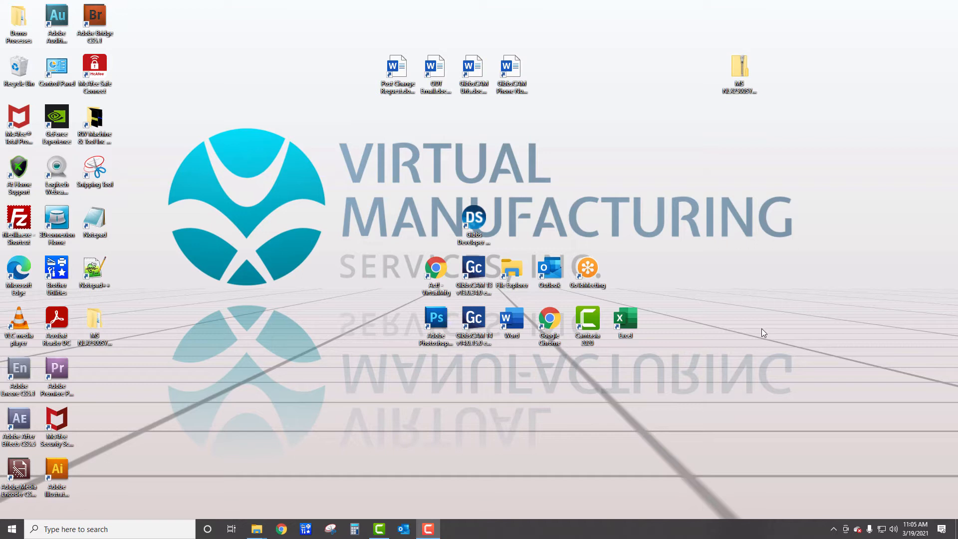
pyautogui.moveTo(764, 80)
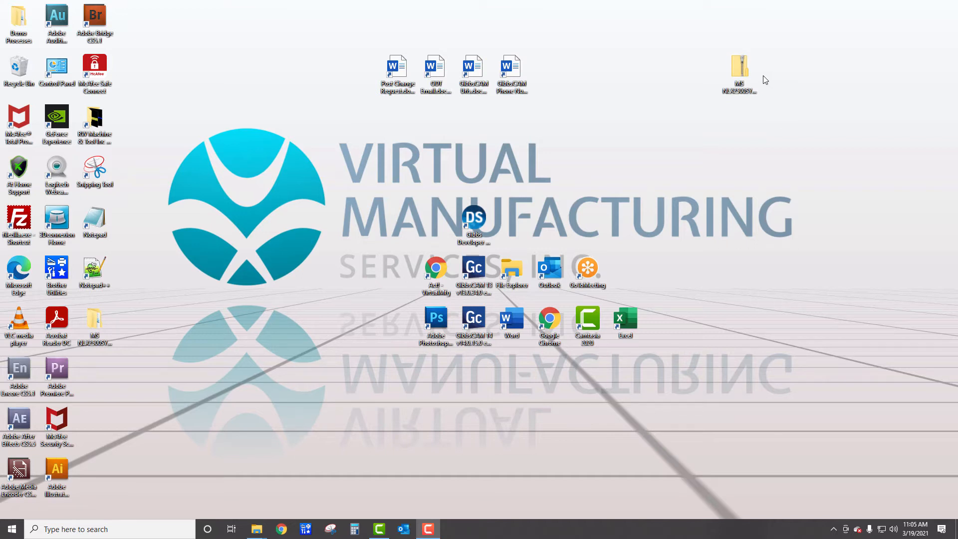
# Extract the MS NLX2500SY machine zip on the desktop with Extract All.
pyautogui.rightClick(739, 66)
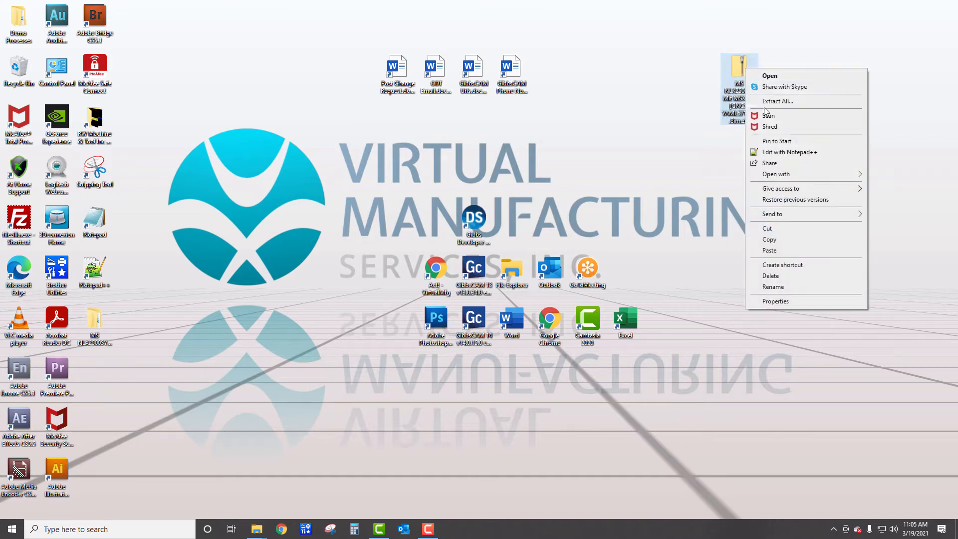
pyautogui.click(287, 234)
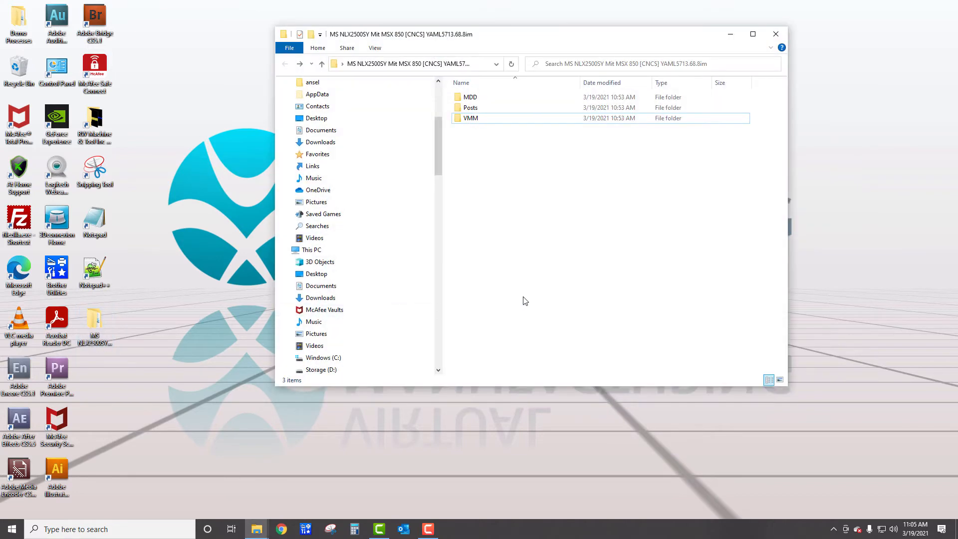
pyautogui.moveTo(521, 237)
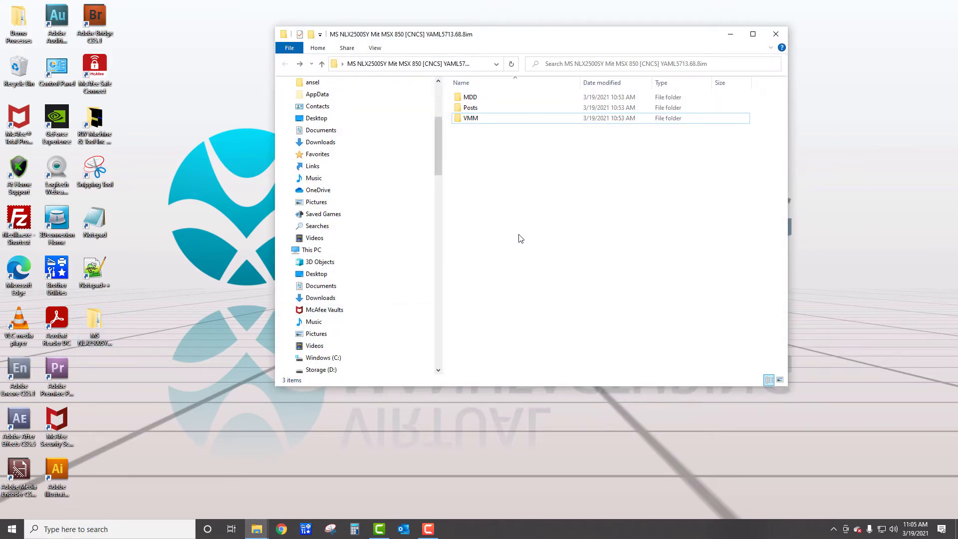
pyautogui.click(470, 97)
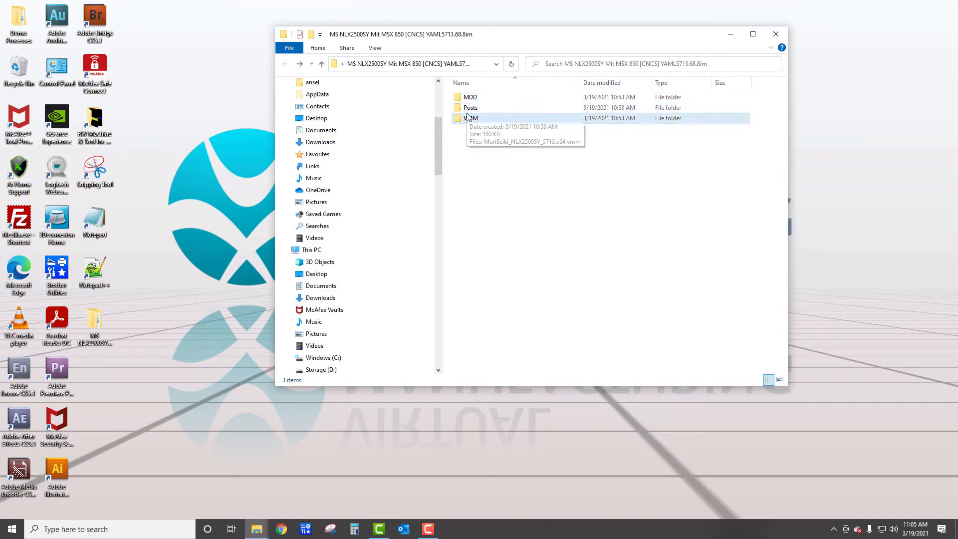
pyautogui.moveTo(475, 129)
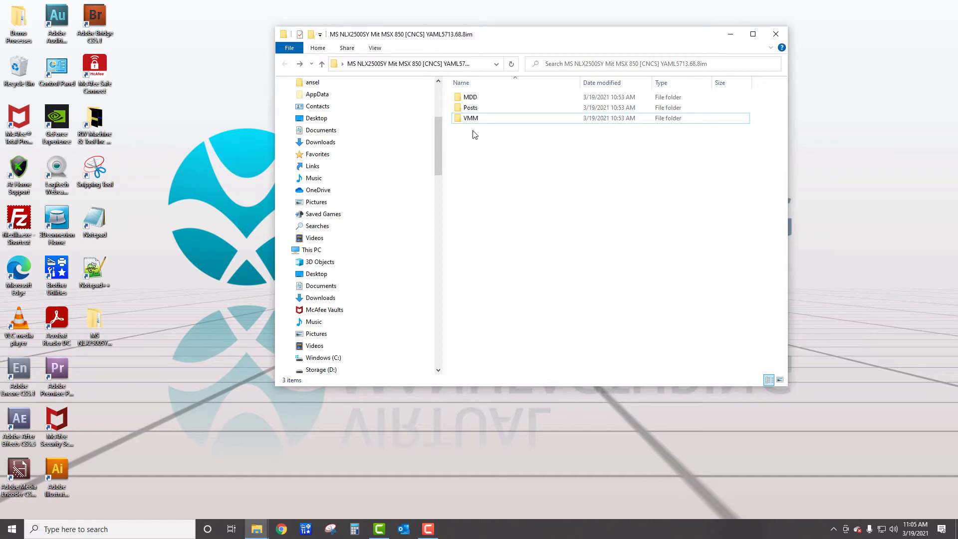
pyautogui.moveTo(471, 99)
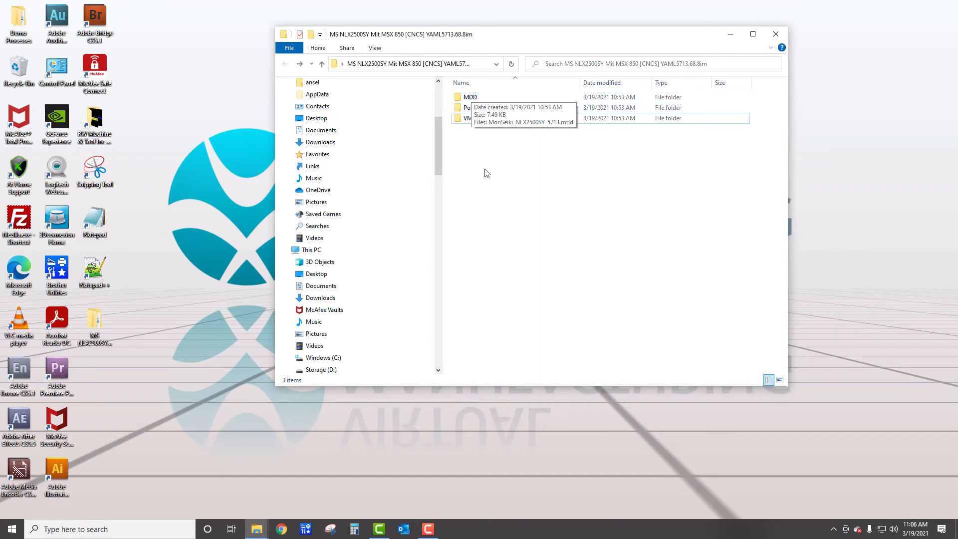
pyautogui.moveTo(486, 170)
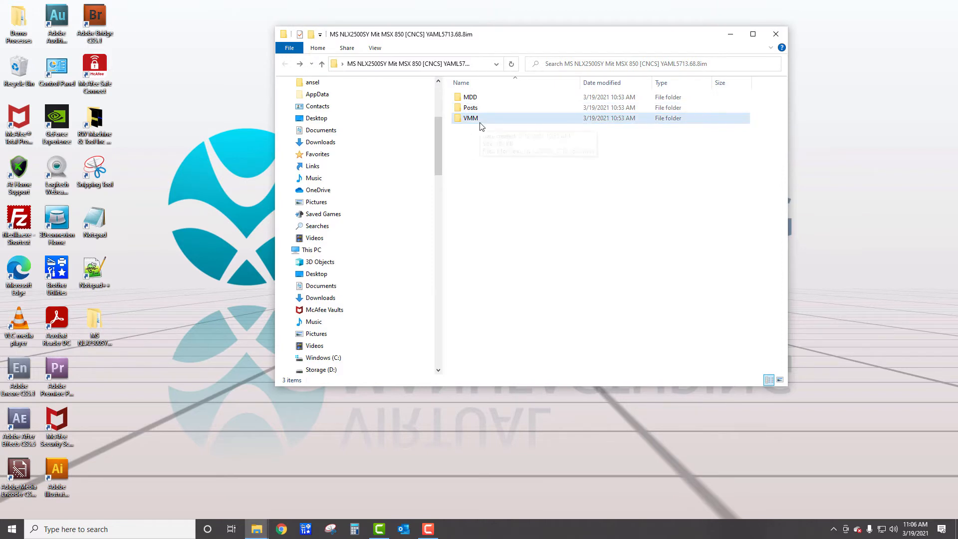
# Copy MoriSeiki_NLX2500SY_5713.x64.vmm from the extracted VMM folder.
pyautogui.doubleClick(471, 118)
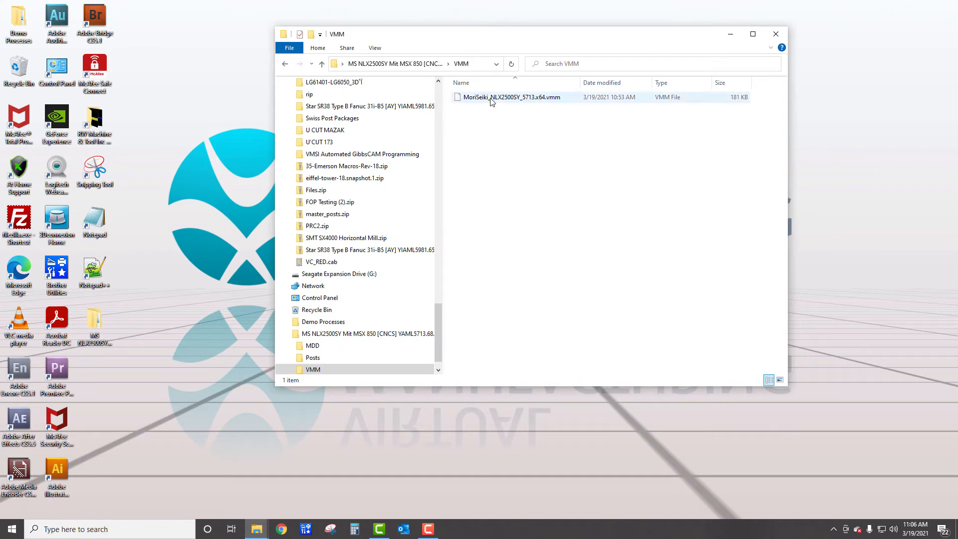
pyautogui.rightClick(512, 97)
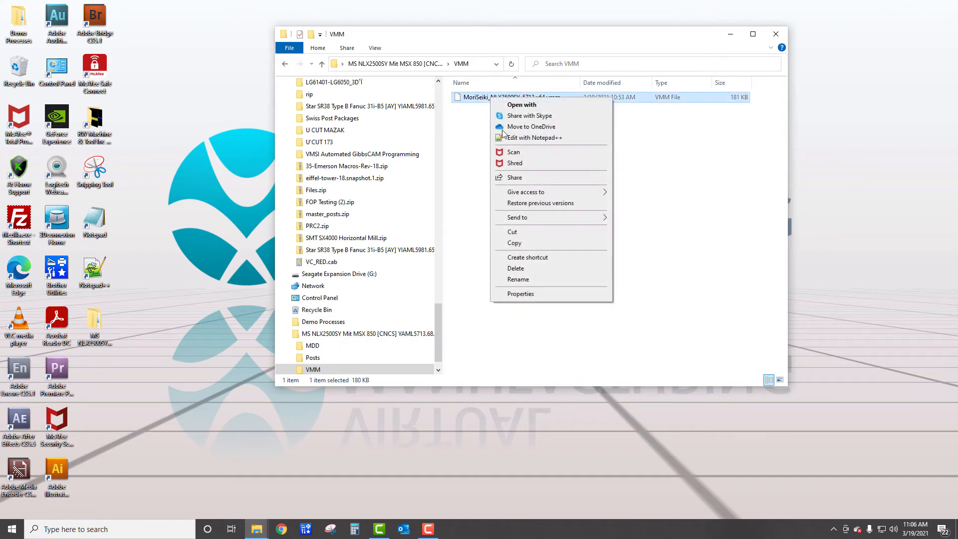
pyautogui.click(427, 287)
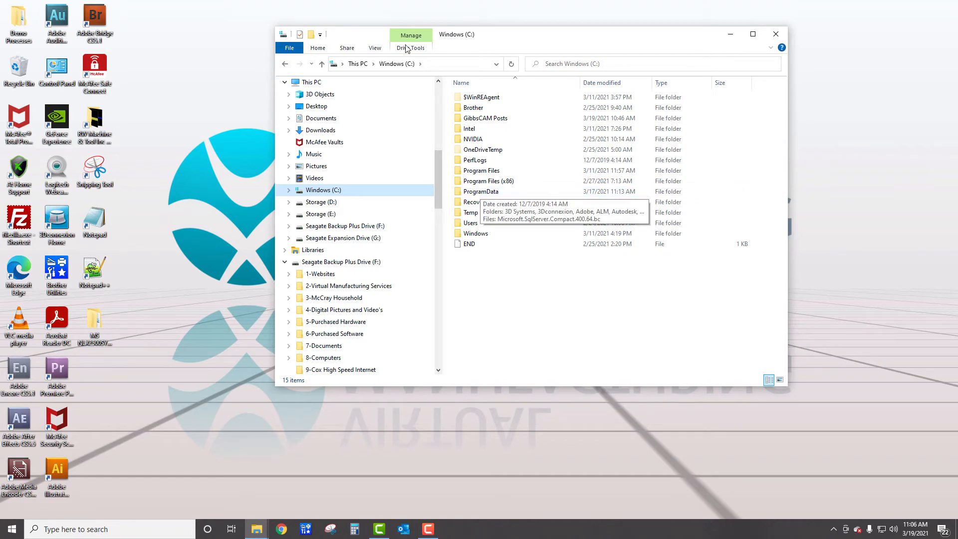
# Show hidden items and browse into ProgramData's GibbsCAM 13.0.34 folder.
pyautogui.click(374, 47)
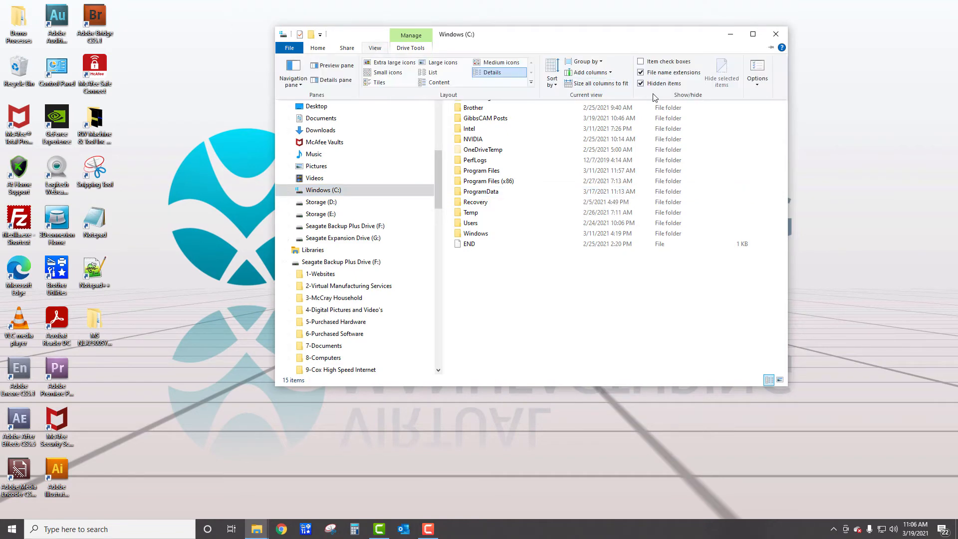
pyautogui.moveTo(640, 84)
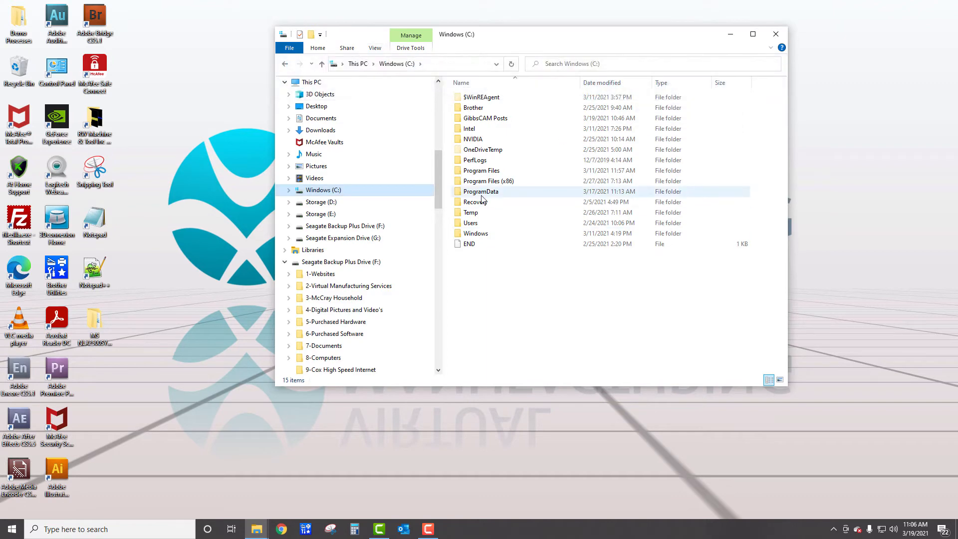
pyautogui.doubleClick(479, 191)
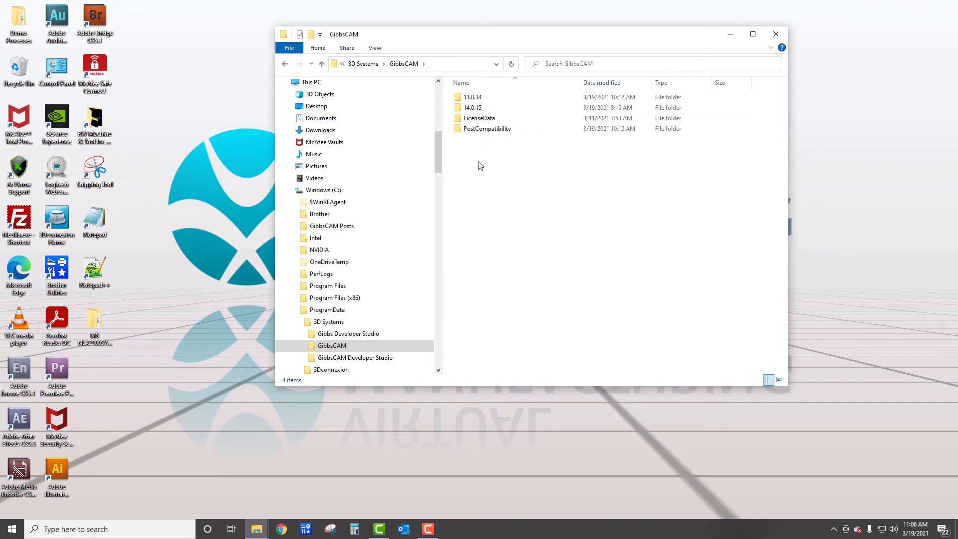
pyautogui.moveTo(472, 97)
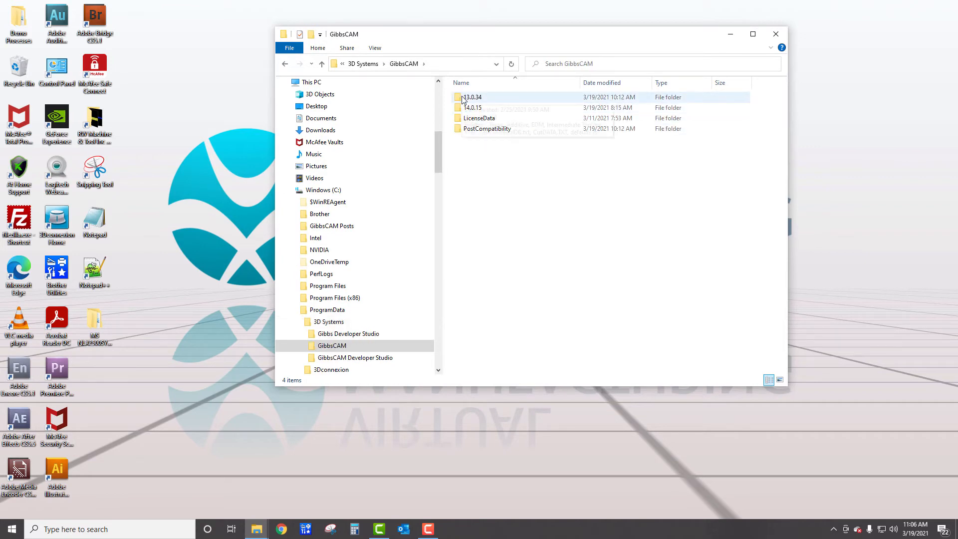
pyautogui.doubleClick(471, 97)
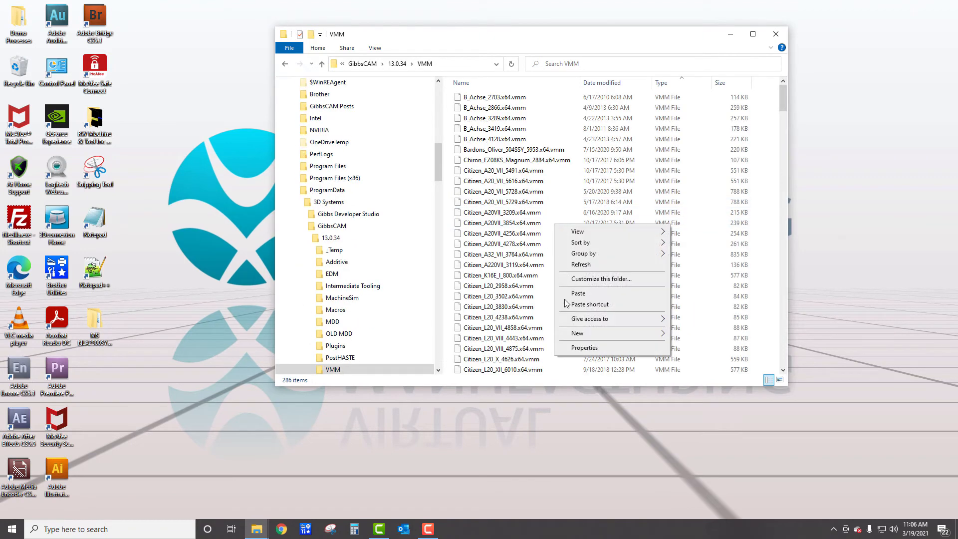
pyautogui.moveTo(284, 64)
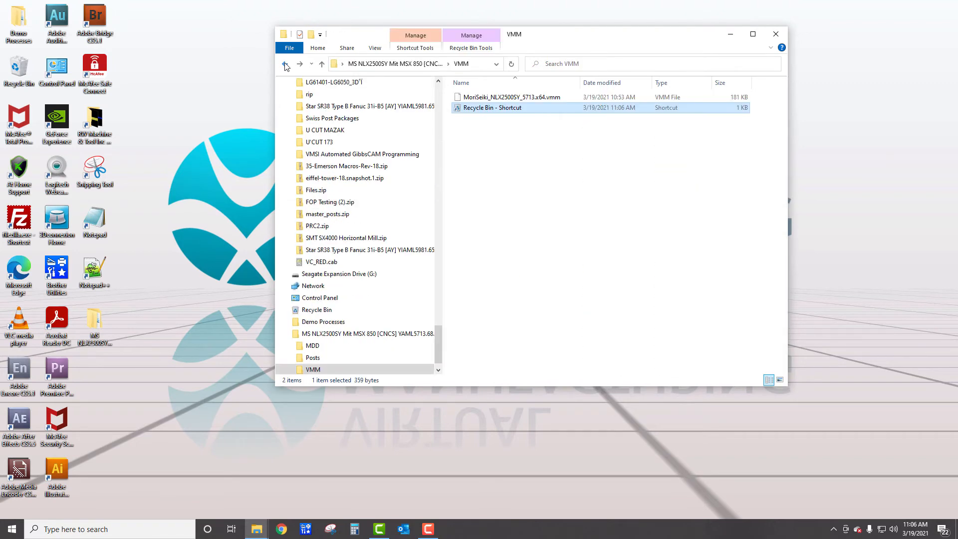
# Browse to the MDD folder under GibbsCAM 13.0.34 in ProgramData.
pyautogui.click(285, 64)
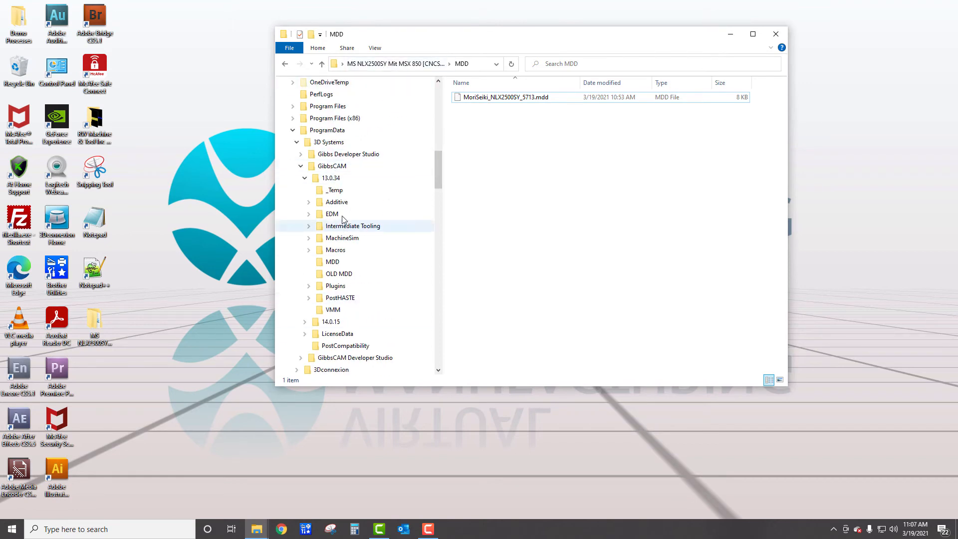
pyautogui.click(336, 177)
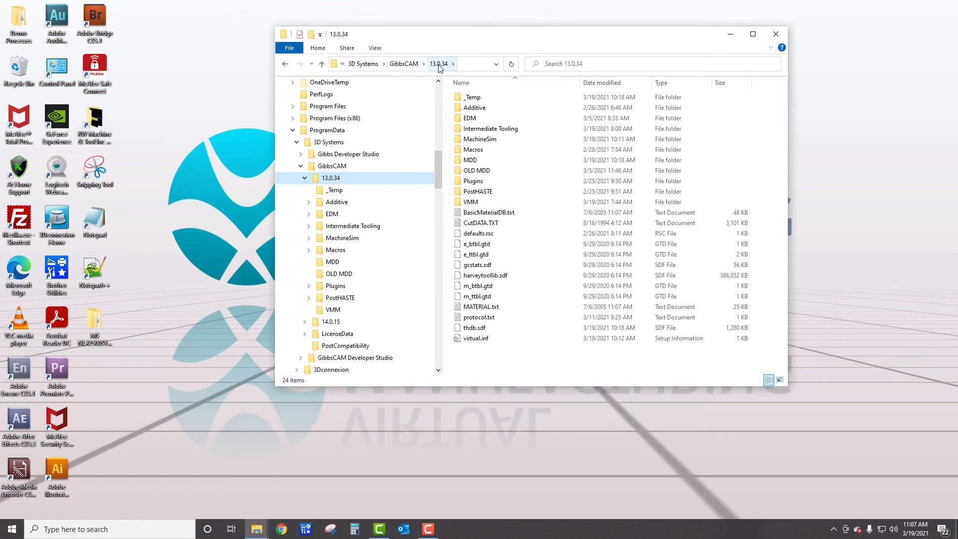
pyautogui.doubleClick(333, 262)
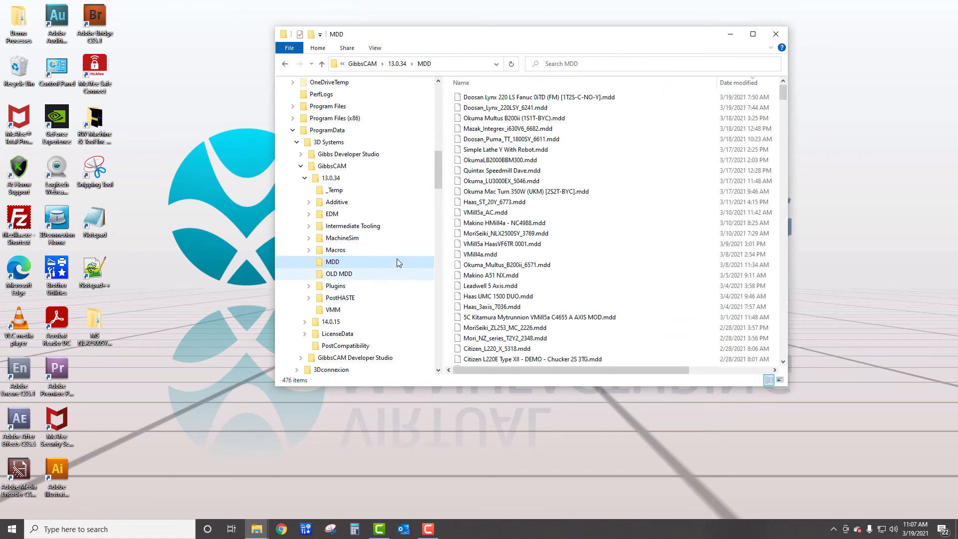
pyautogui.moveTo(519, 164)
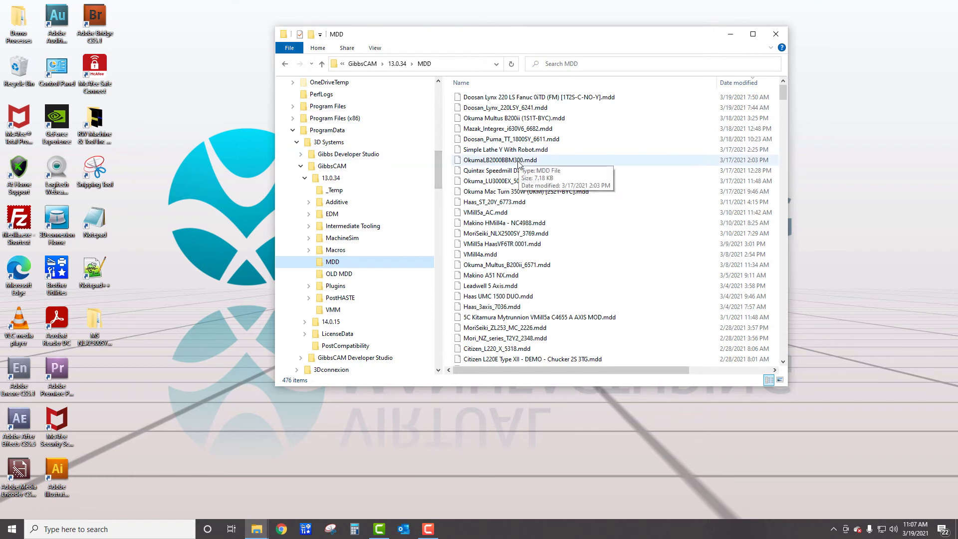
# Check file actions in that MDD folder, then return to the downloaded machine's MDD folder.
pyautogui.rightClick(492, 169)
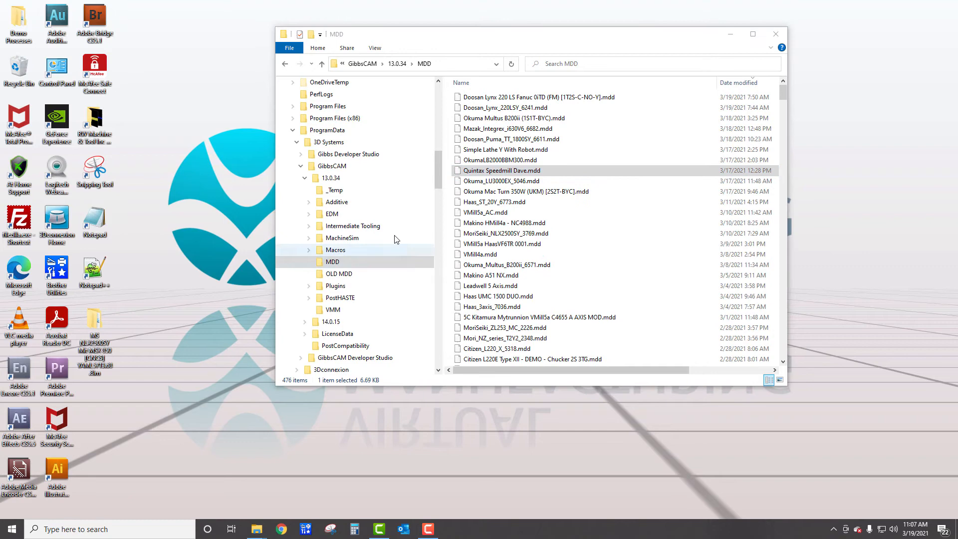
pyautogui.click(285, 64)
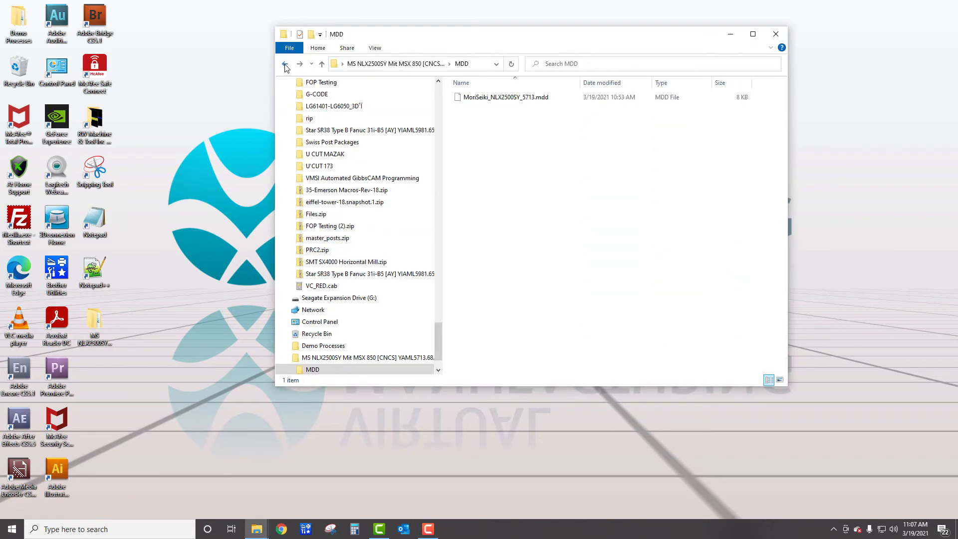
# Go up to the machine folder and reach the NLX2500SY .POST file in its Posts folder.
pyautogui.click(286, 64)
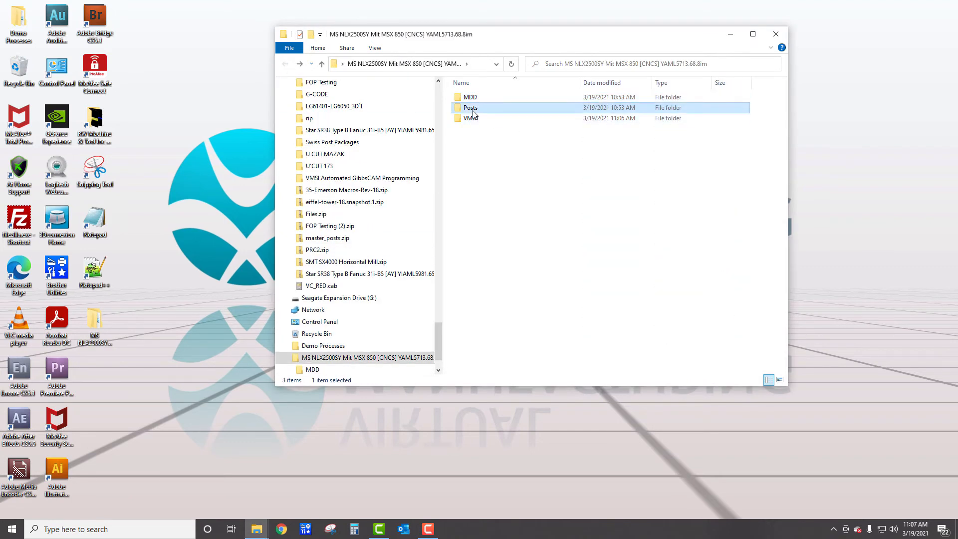
pyautogui.doubleClick(470, 107)
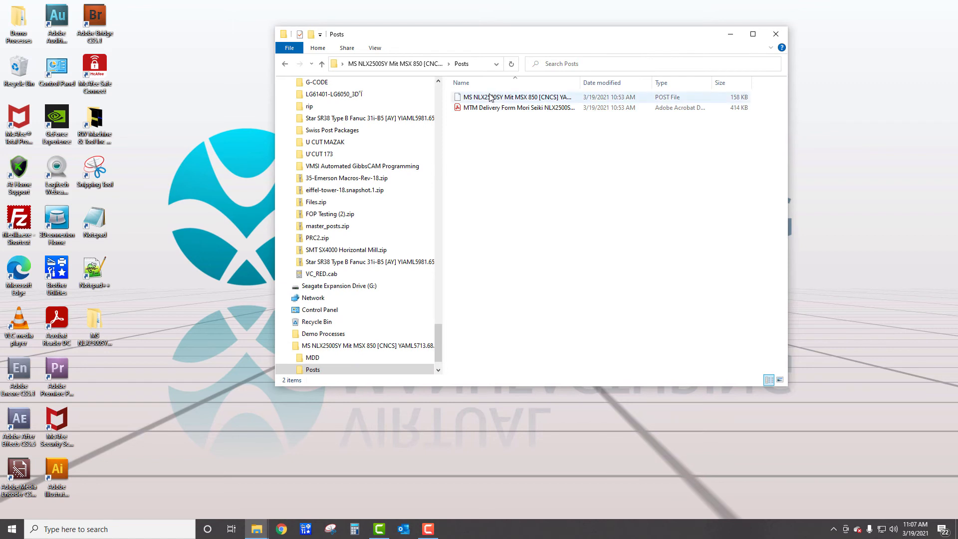
pyautogui.rightClick(492, 96)
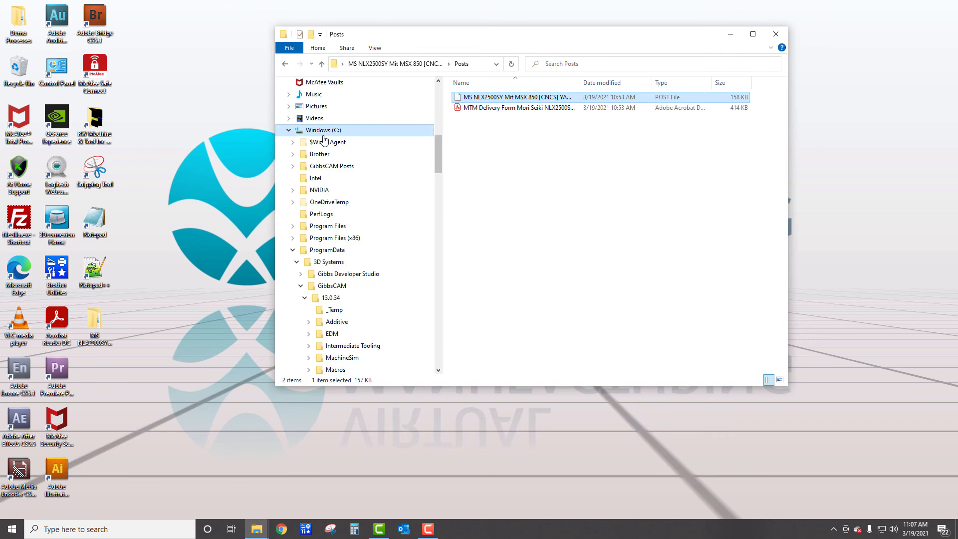
# Browse drive C and enter the GibbsCAM Posts folder.
pyautogui.click(323, 130)
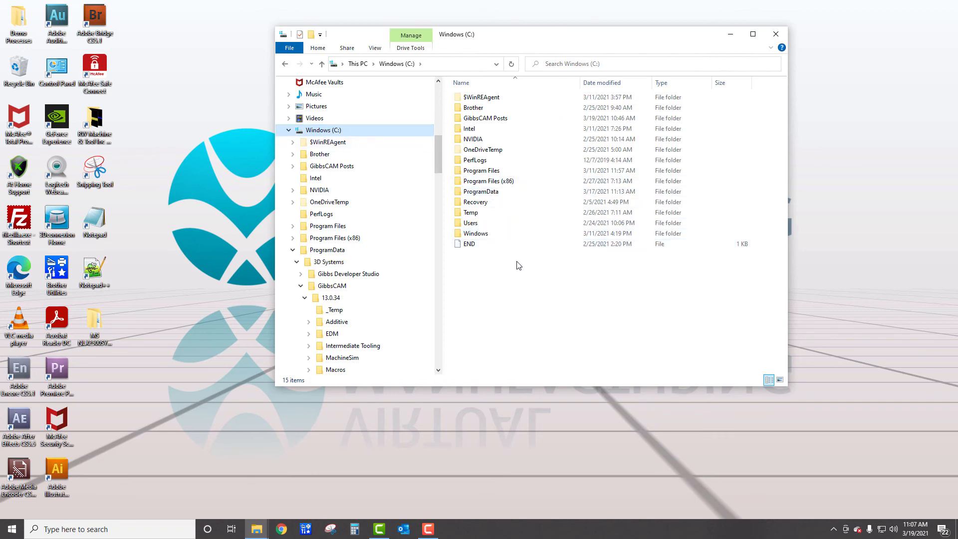
pyautogui.click(468, 243)
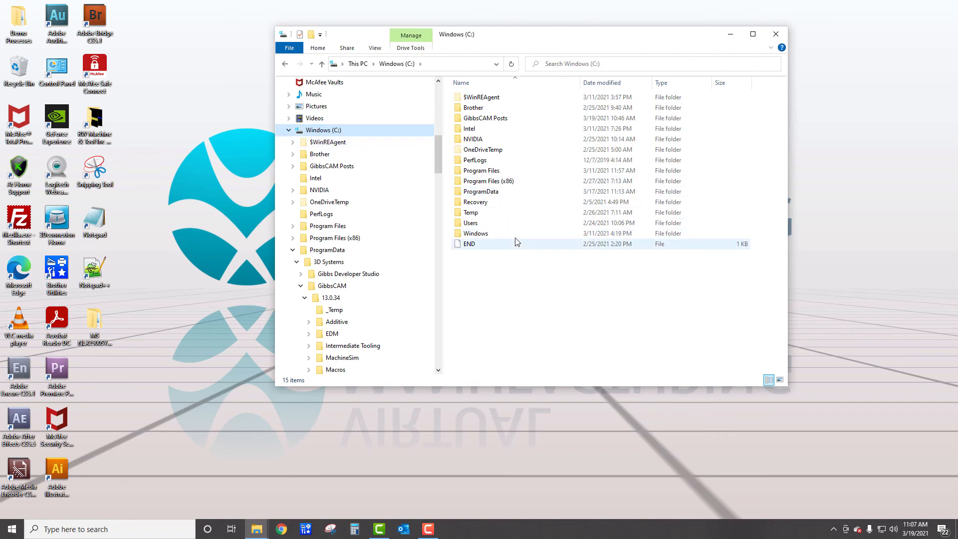
pyautogui.rightClick(488, 117)
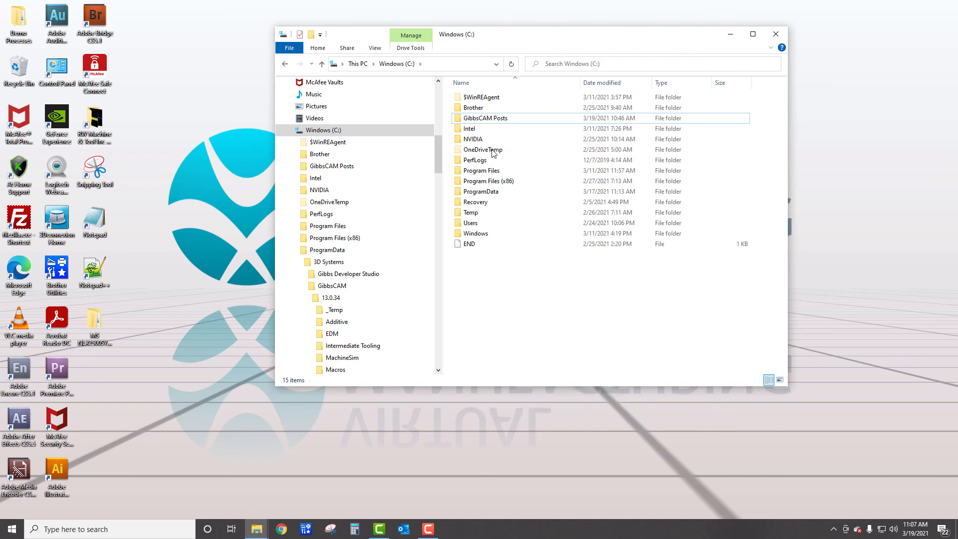
pyautogui.doubleClick(485, 118)
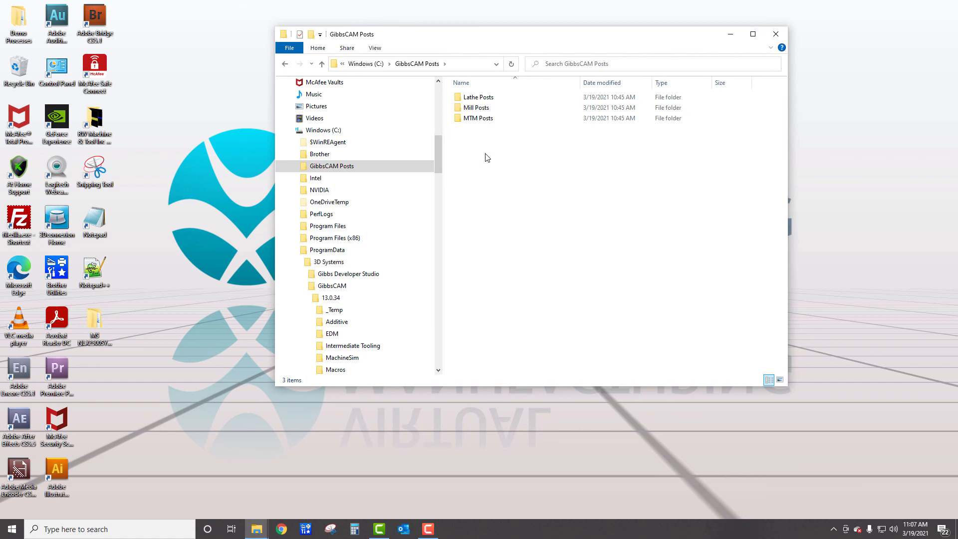
pyautogui.moveTo(484, 145)
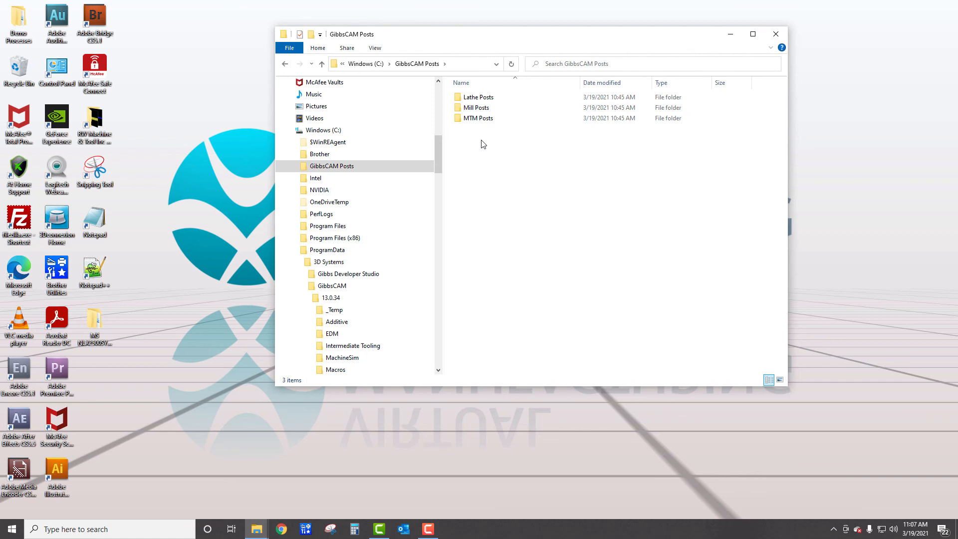
# Look into the empty Lathe Posts folder, then move on toward MTM Posts.
pyautogui.doubleClick(477, 97)
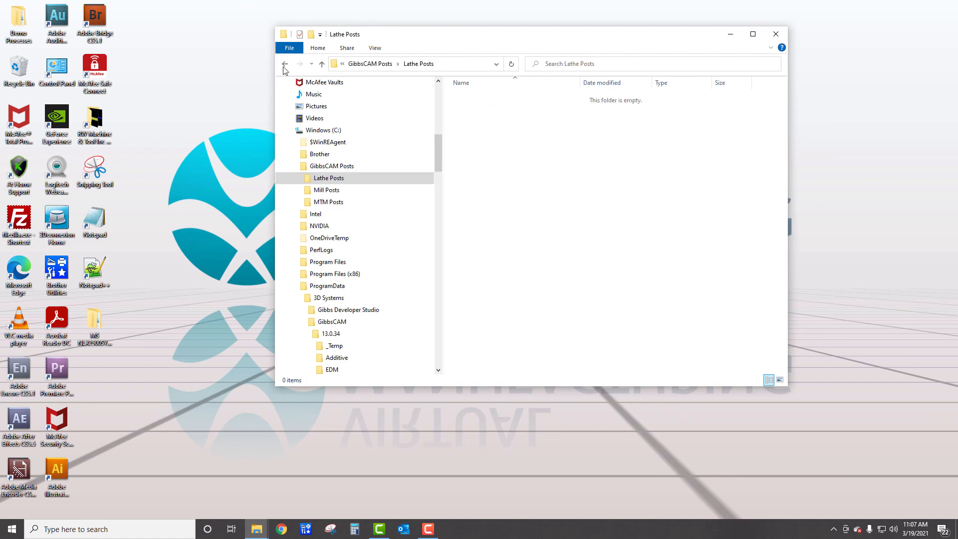
pyautogui.click(327, 201)
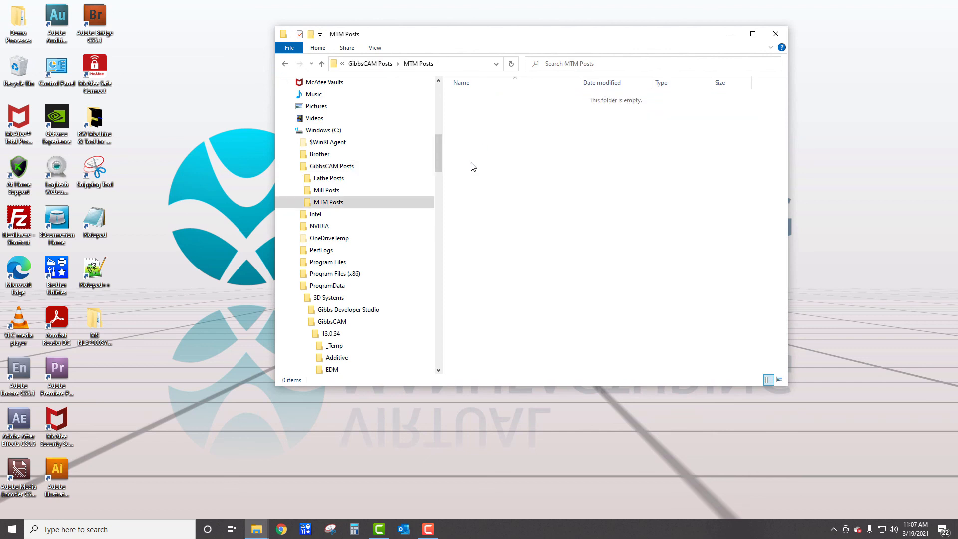